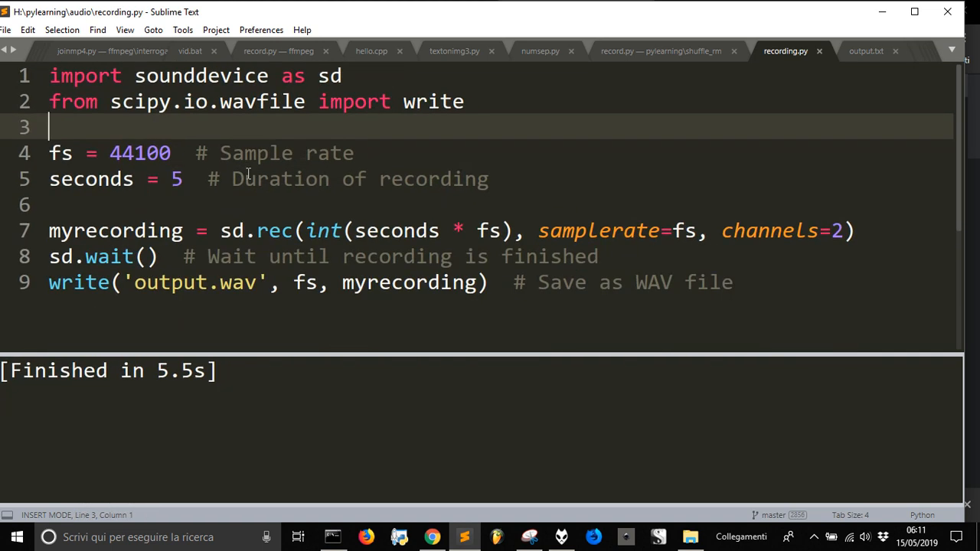
mouse_move(209, 298)
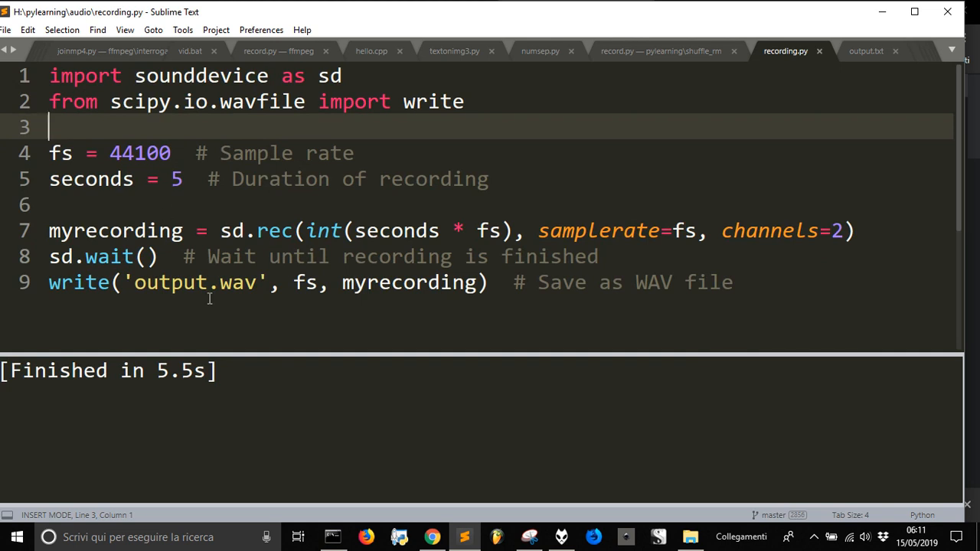
mouse_move(153, 220)
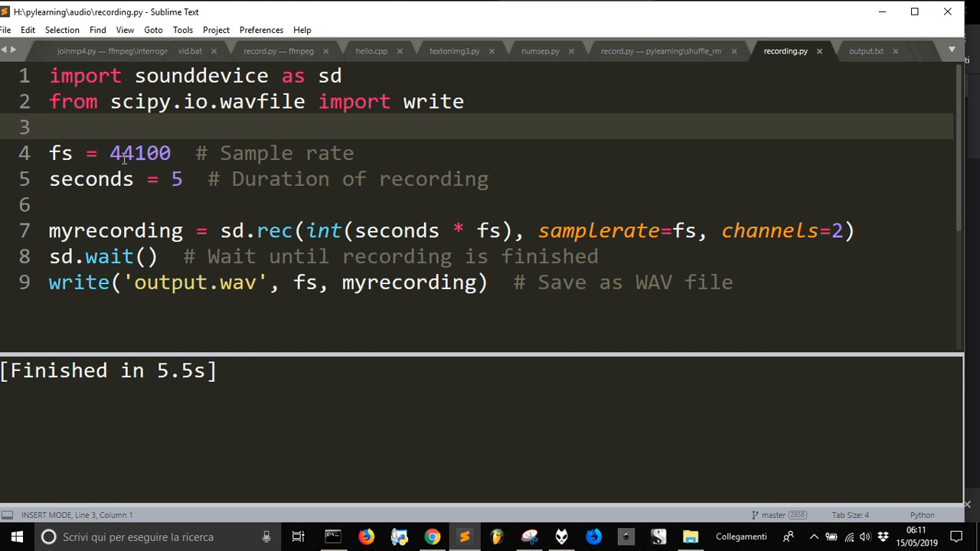
mouse_move(309, 532)
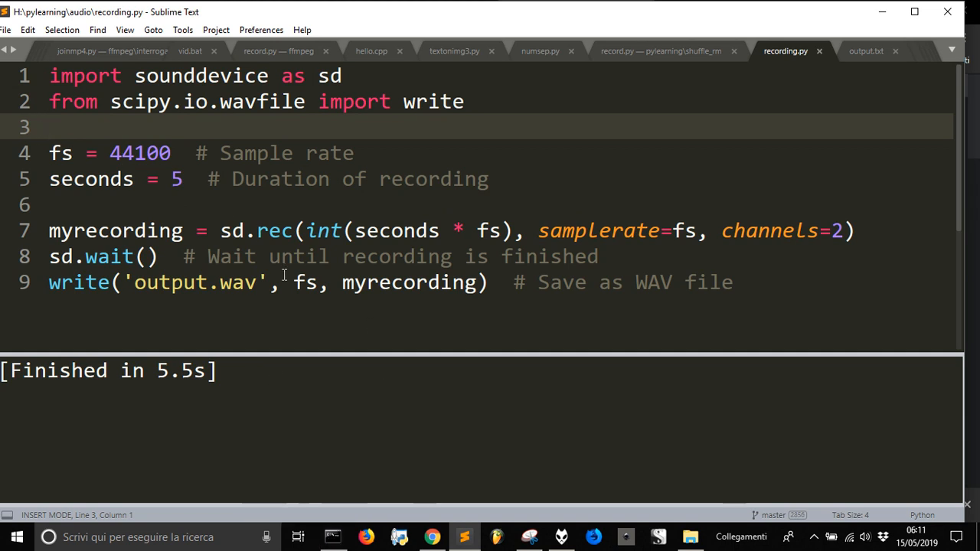
- Edit the recording duration, briefly trying 1 then restoring it to 5 seconds
left_click(281, 282)
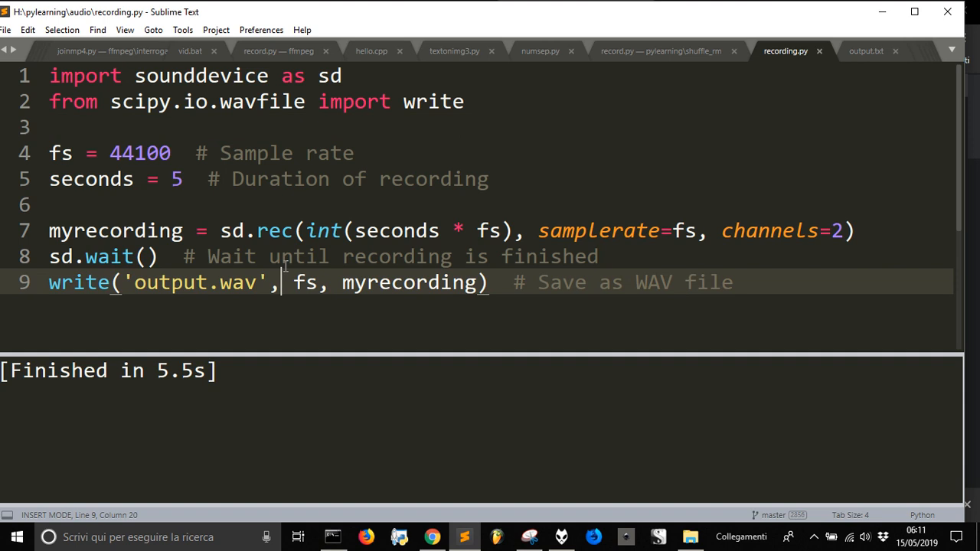
left_click(180, 177)
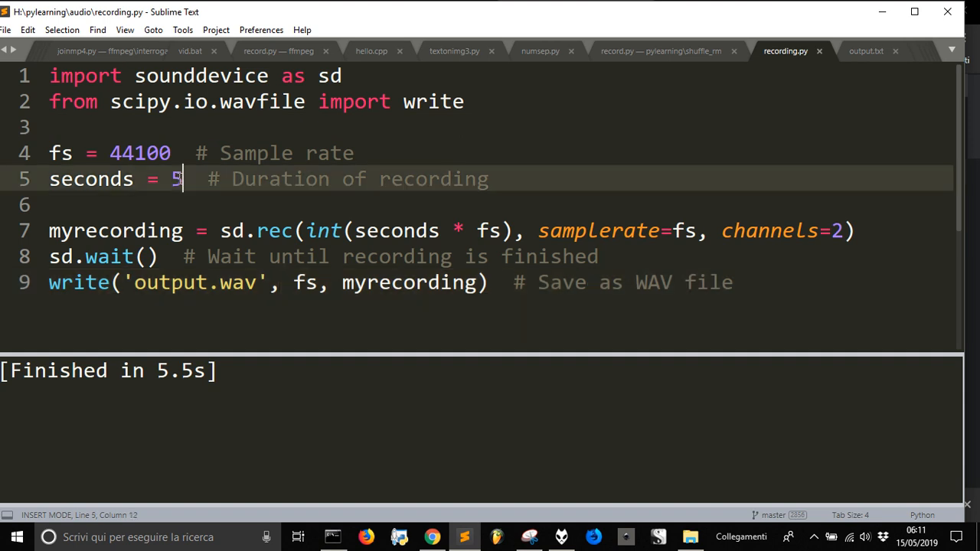
key("Left")
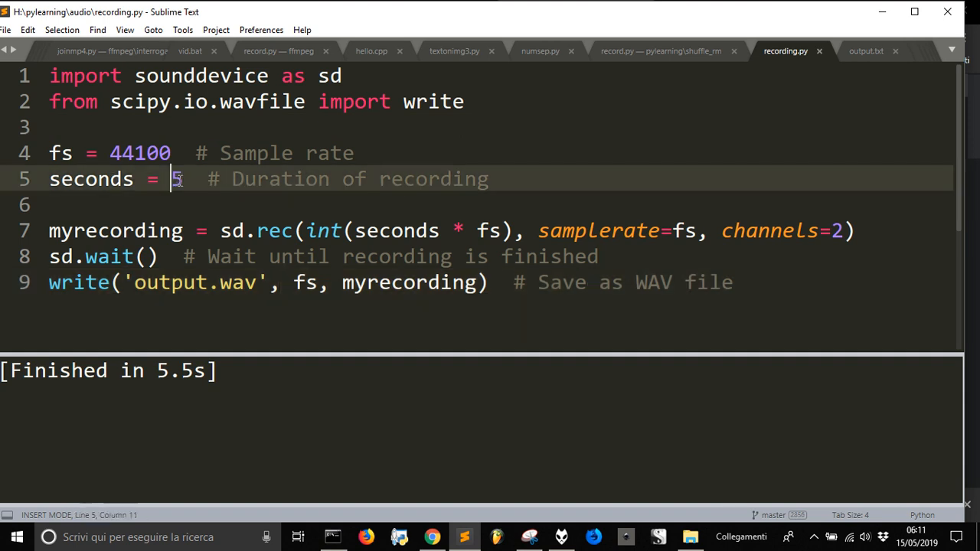
double_click(174, 177)
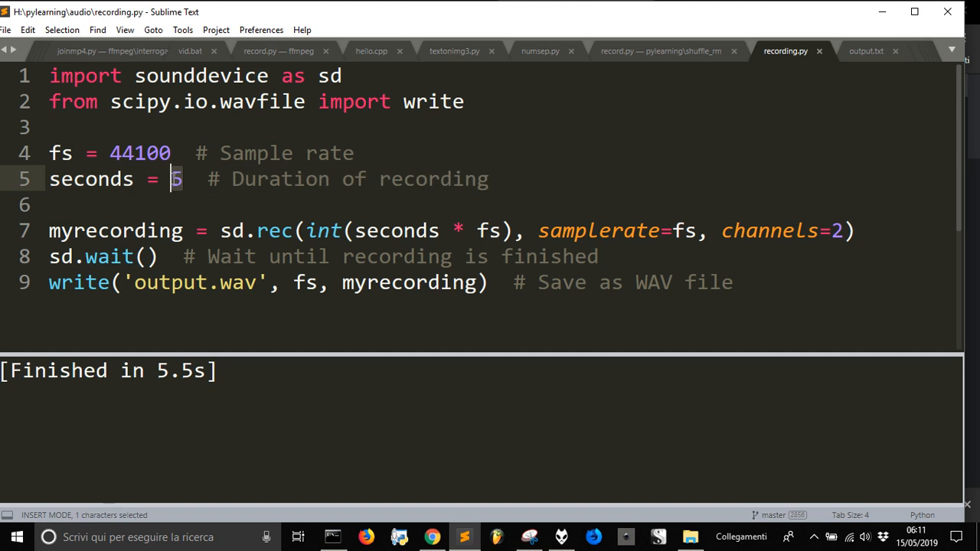
type("1")
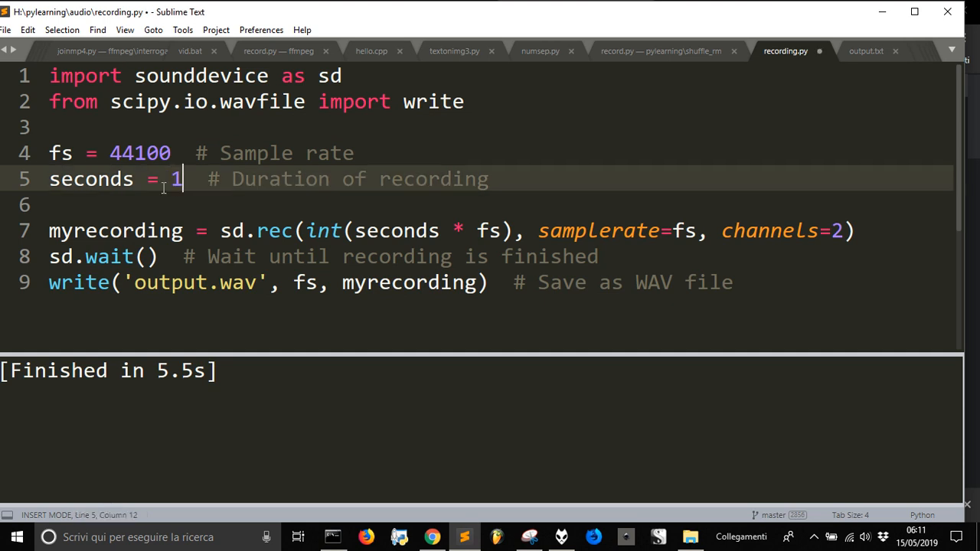
key("Backspace")
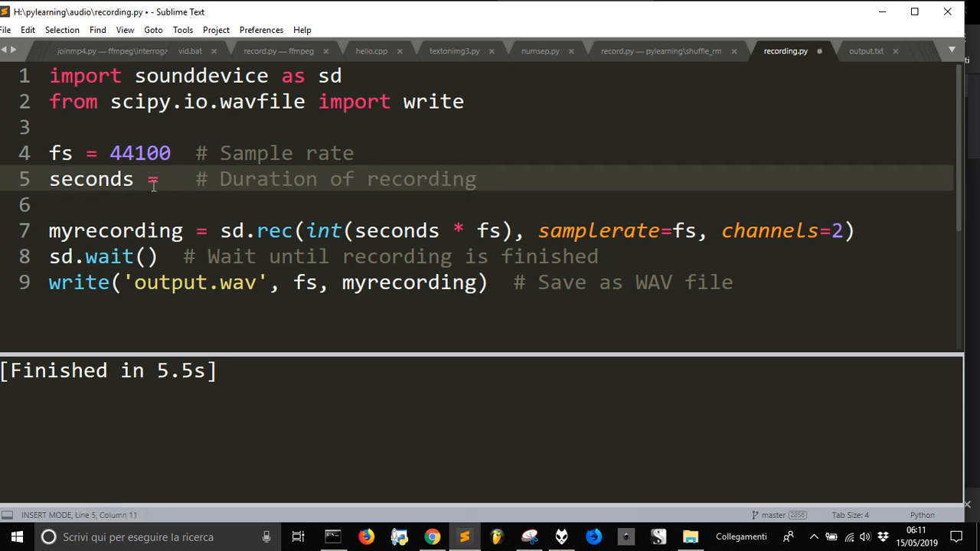
type("5")
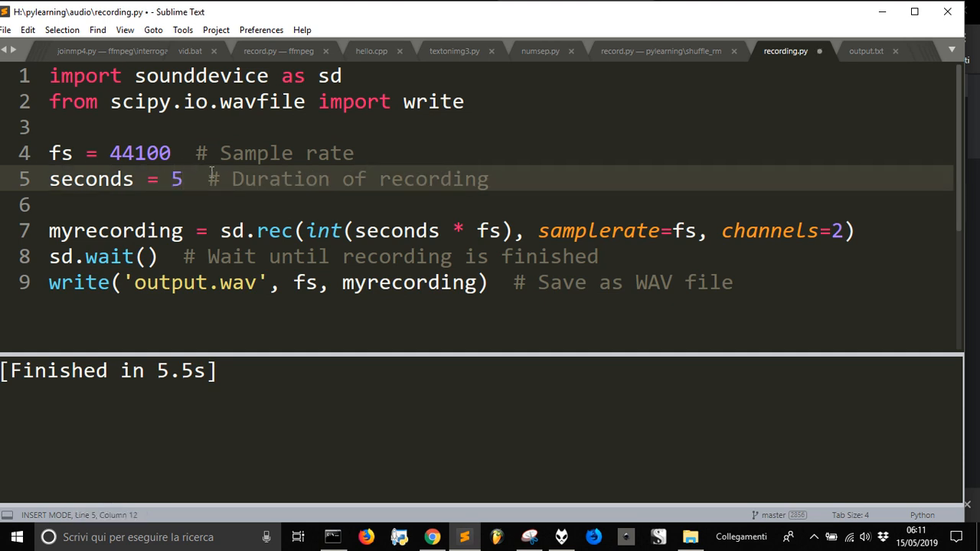
mouse_move(236, 191)
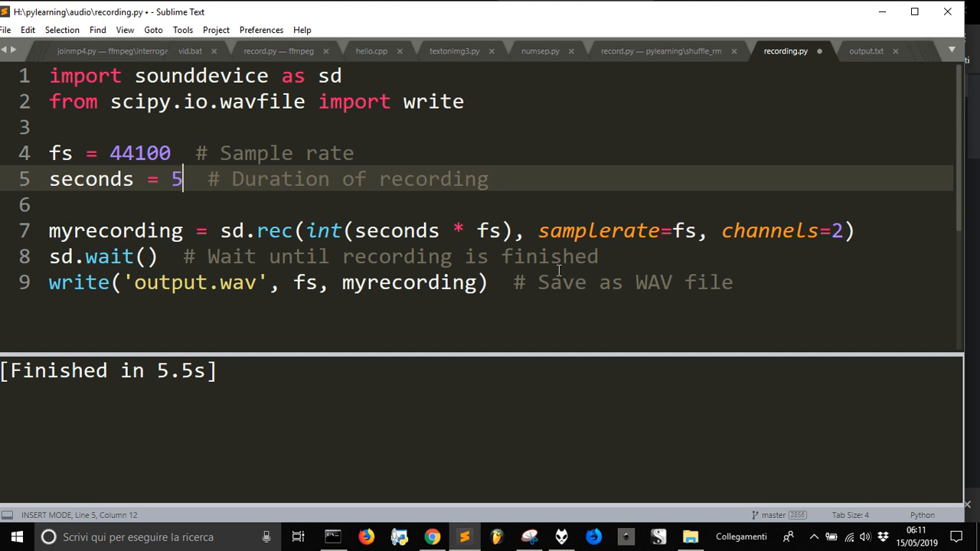
mouse_move(554, 257)
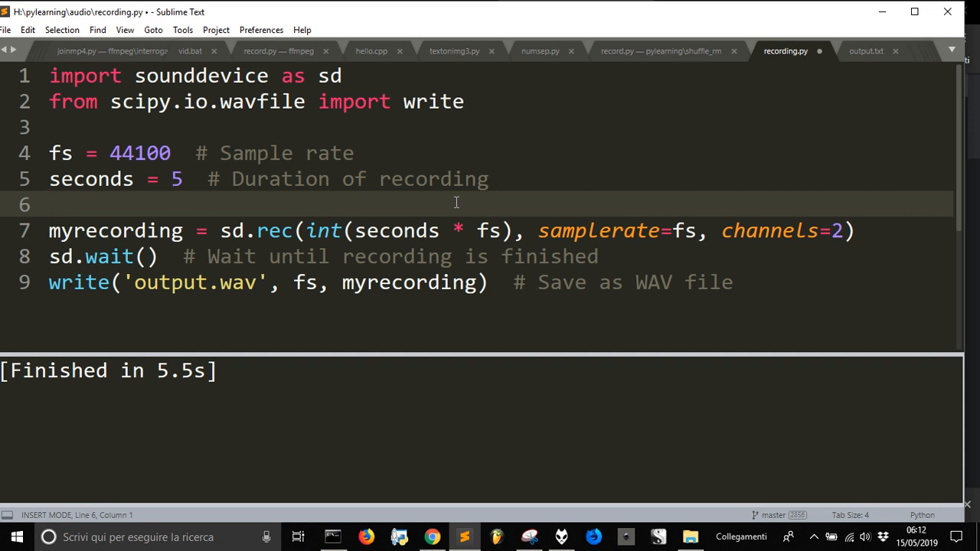
- Run recording.py with Ctrl+B to capture the audio into output.wav
key("ctrl+b")
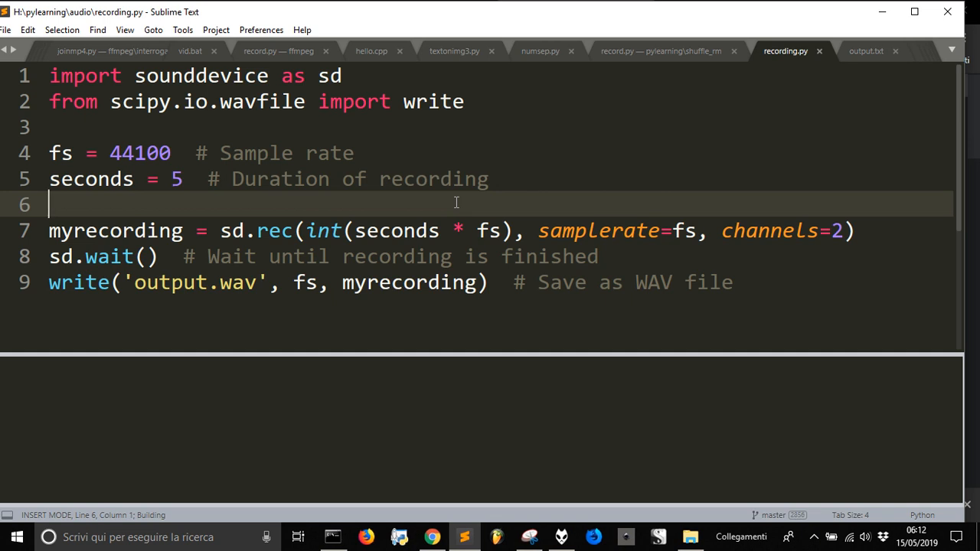
mouse_move(245, 332)
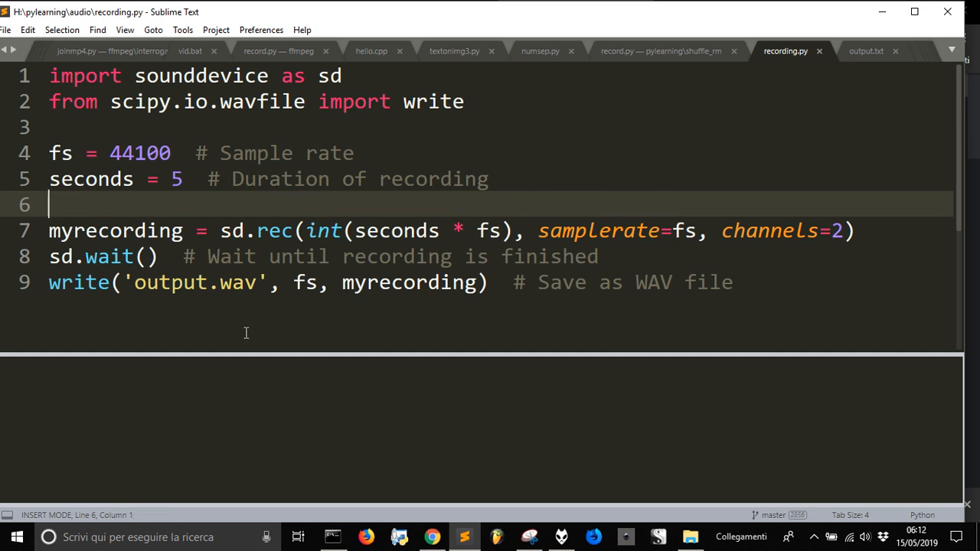
mouse_move(101, 369)
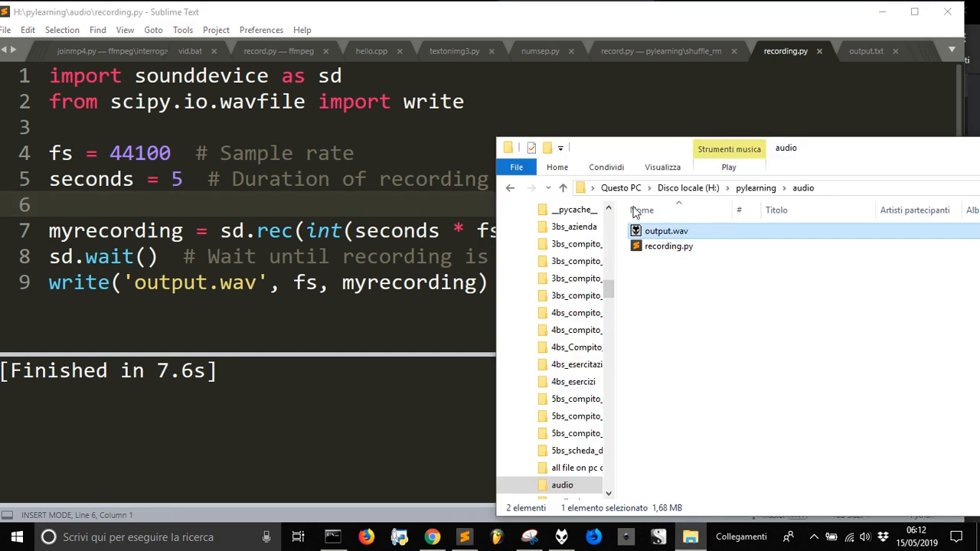
mouse_move(591, 165)
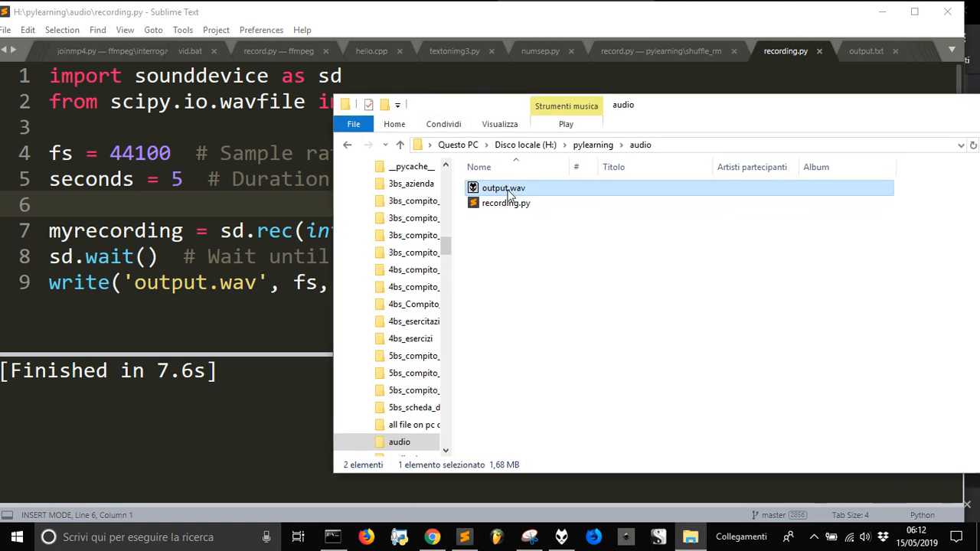
mouse_move(502, 186)
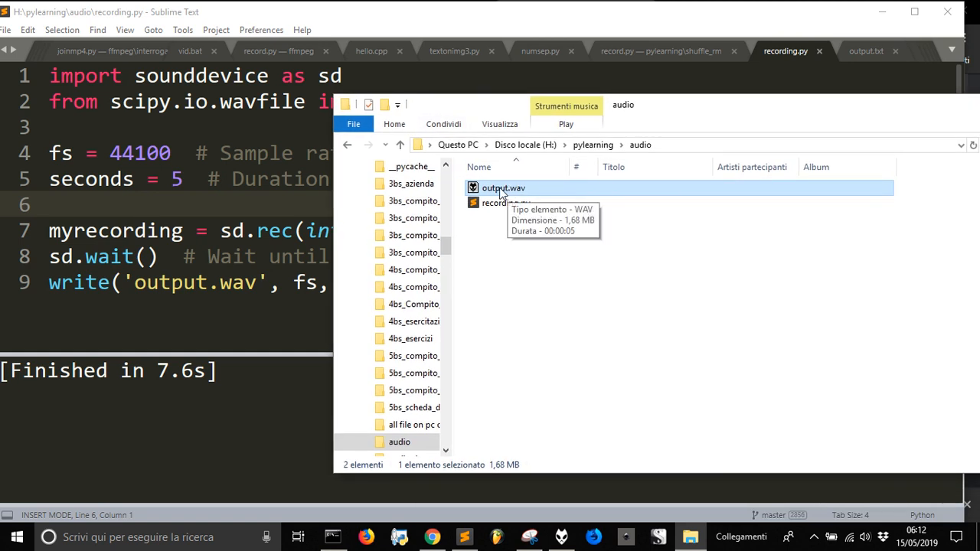
mouse_move(533, 220)
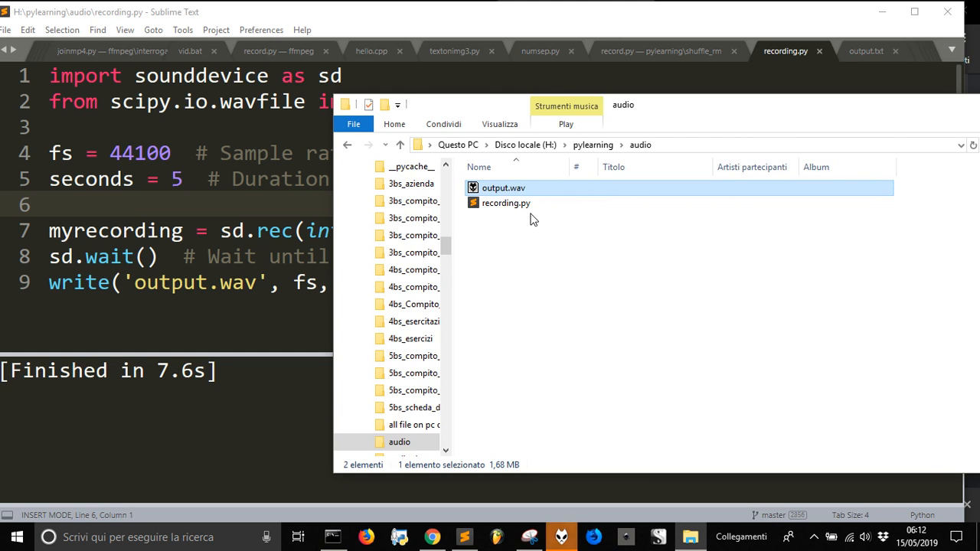
mouse_move(497, 196)
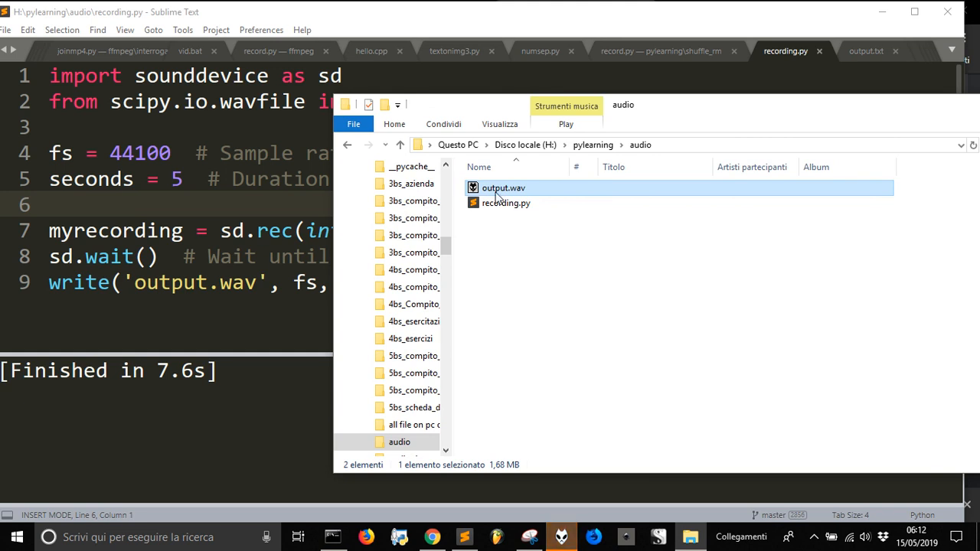
mouse_move(492, 187)
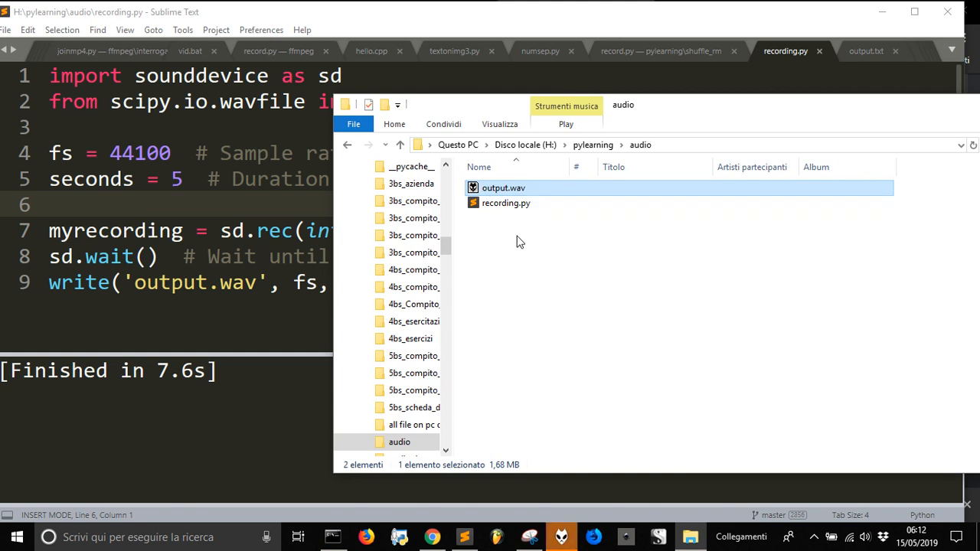
mouse_move(505, 202)
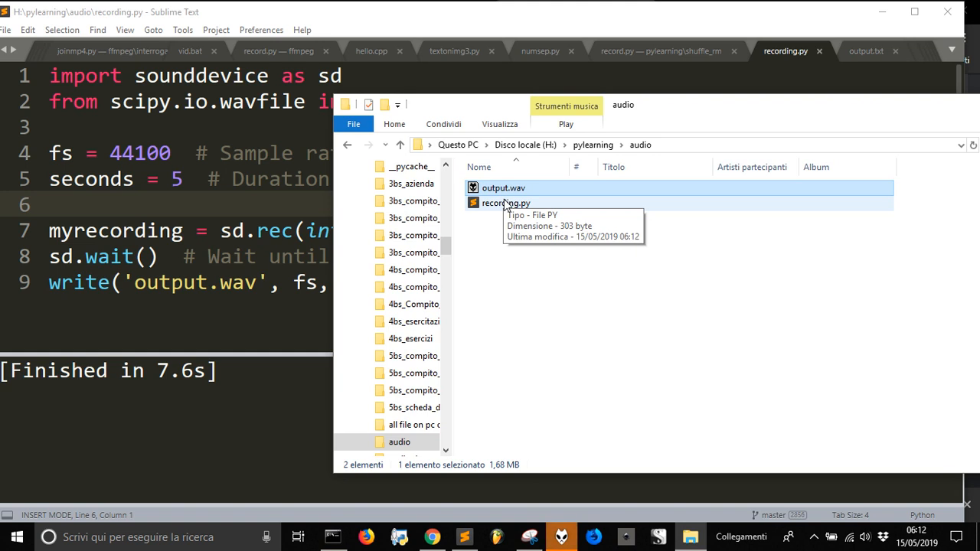
mouse_move(539, 259)
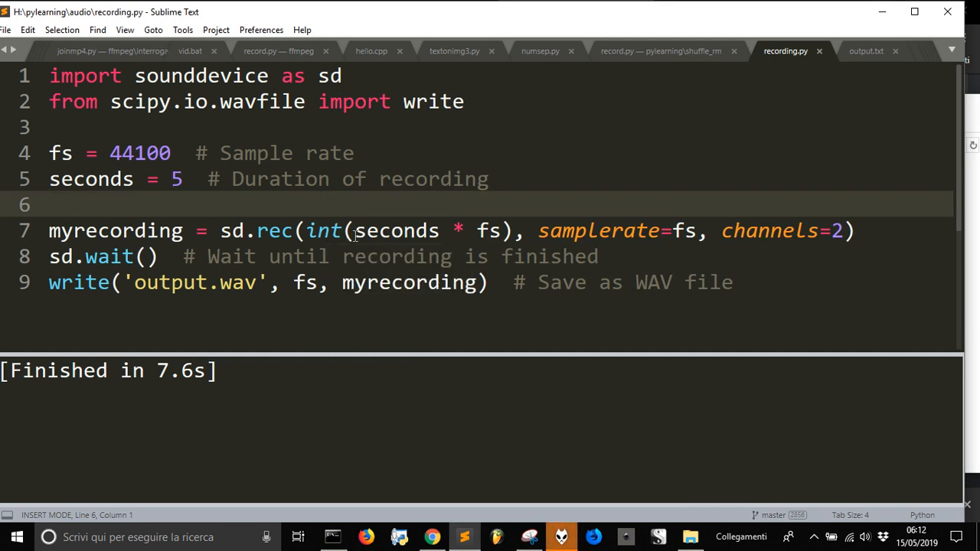
mouse_move(526, 435)
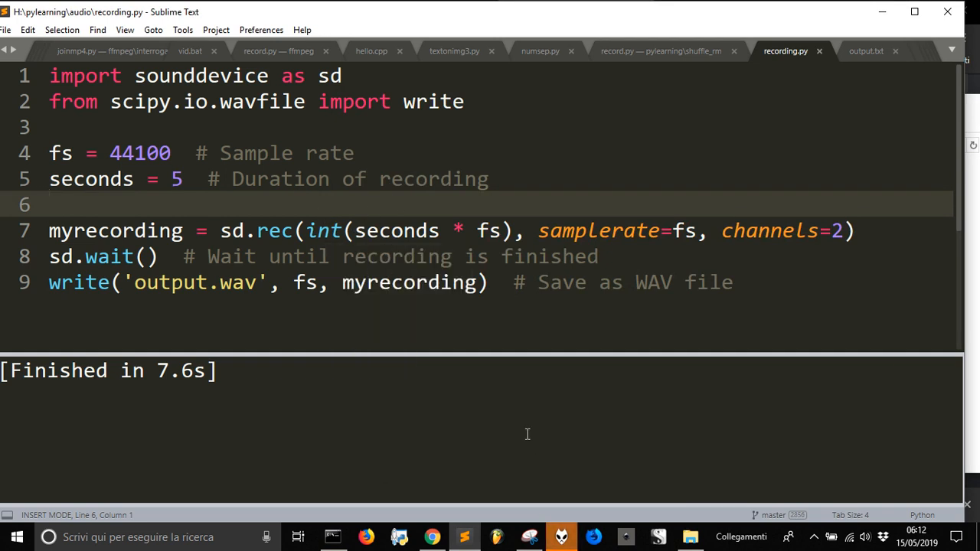
mouse_move(561, 536)
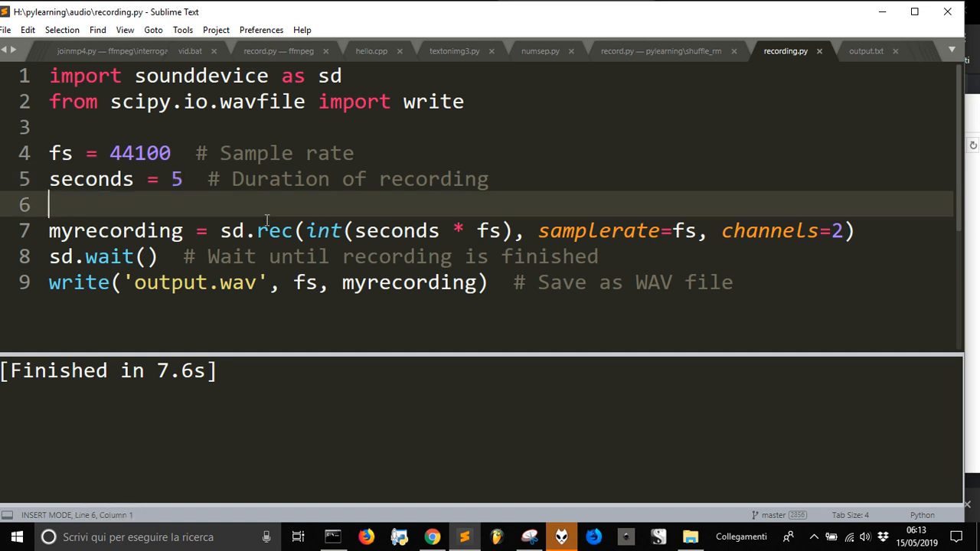
mouse_move(244, 236)
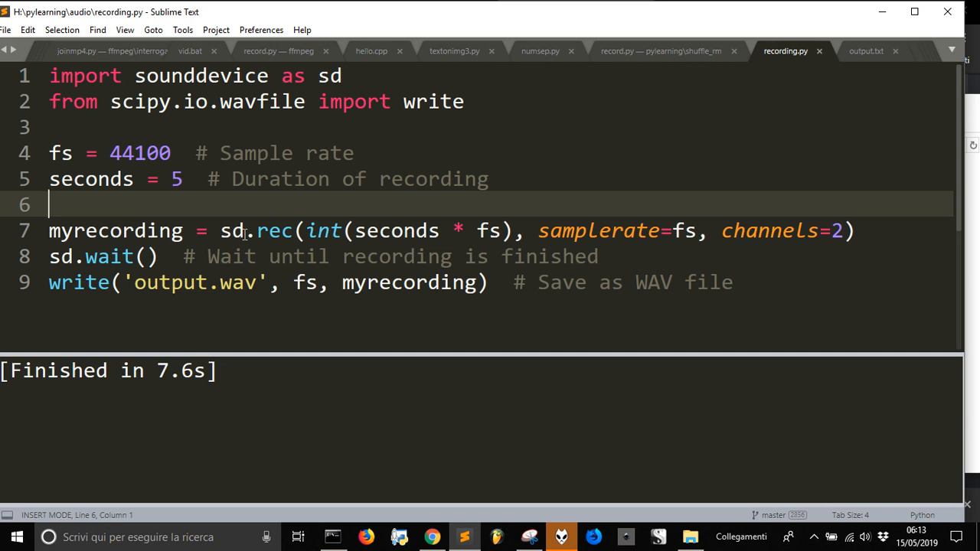